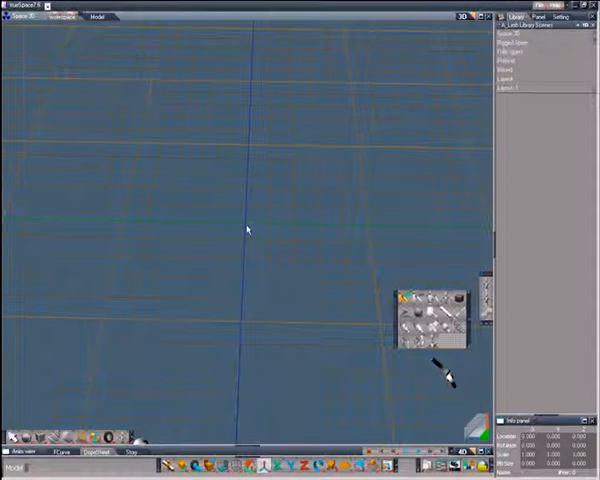
mouse_move(248, 228)
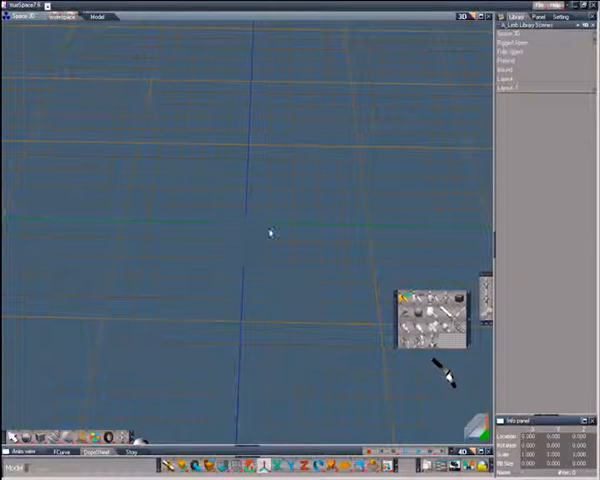
mouse_move(244, 228)
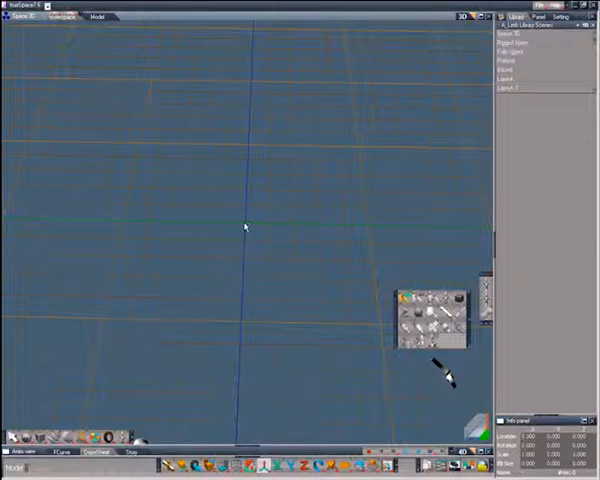
mouse_move(278, 256)
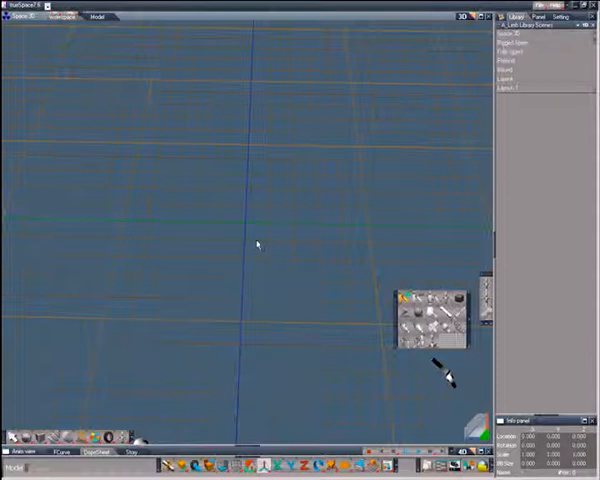
mouse_move(250, 230)
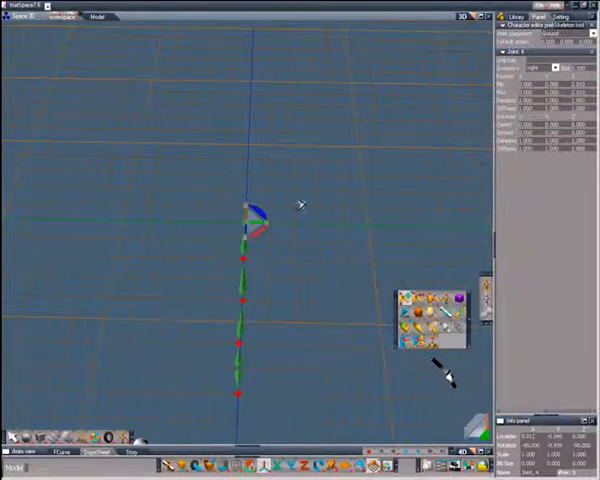
mouse_move(292, 296)
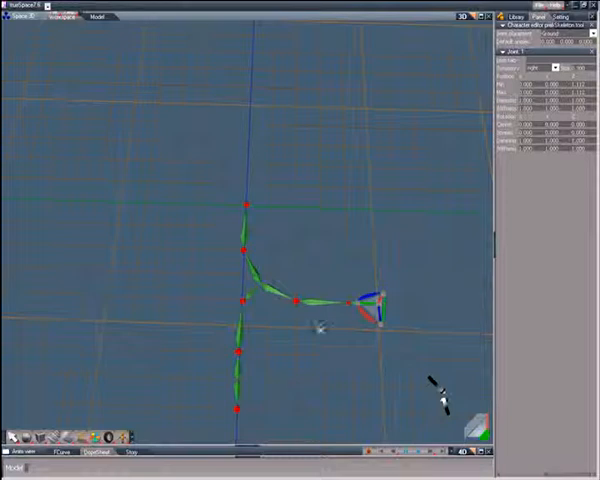
mouse_move(300, 258)
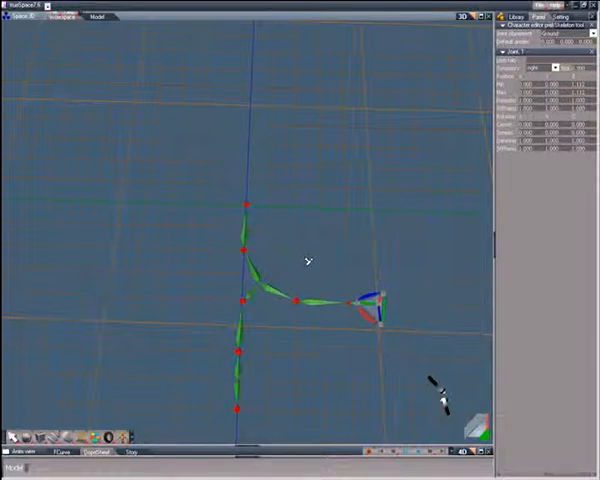
mouse_move(284, 272)
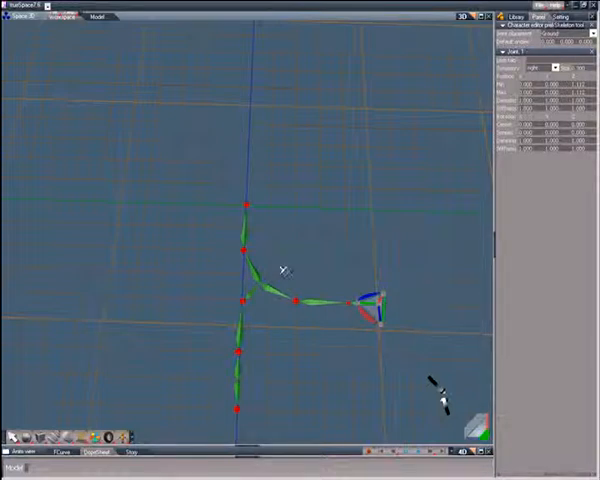
mouse_move(244, 302)
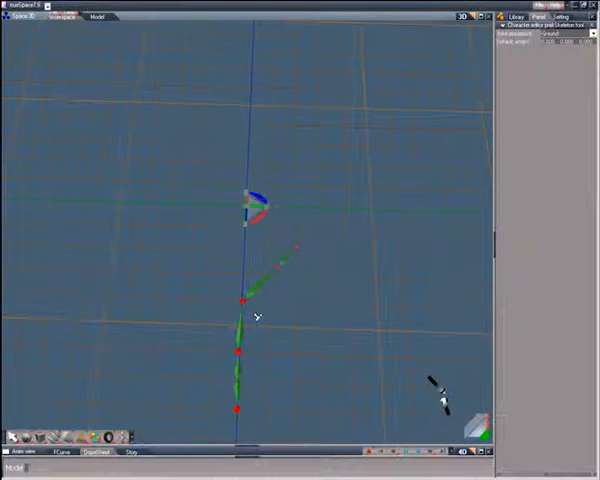
mouse_move(248, 242)
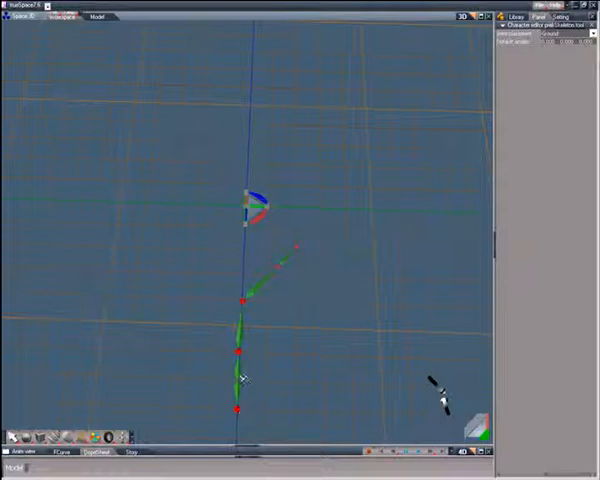
mouse_move(308, 304)
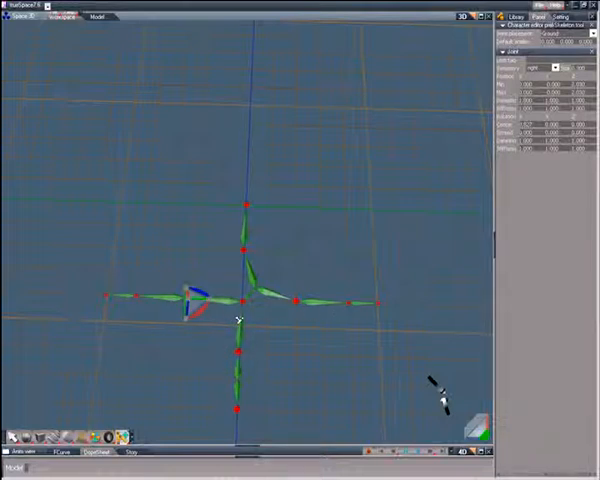
mouse_move(272, 354)
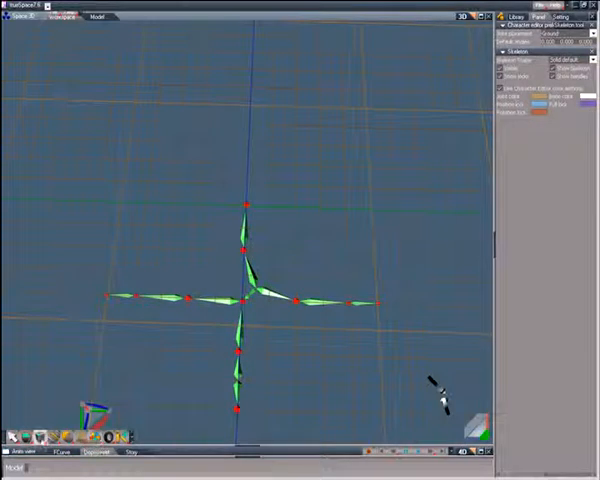
click(90, 456)
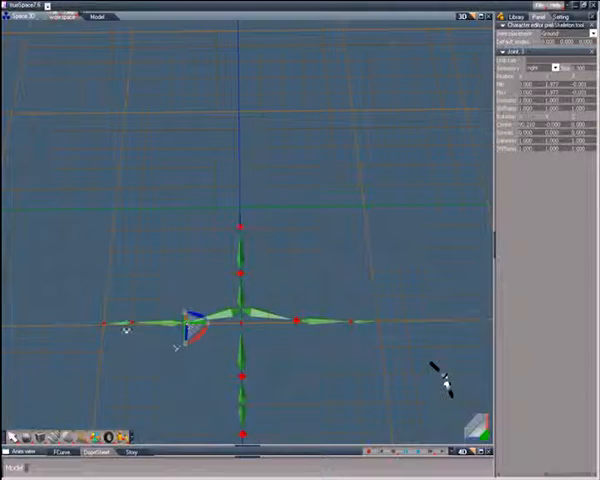
mouse_move(272, 350)
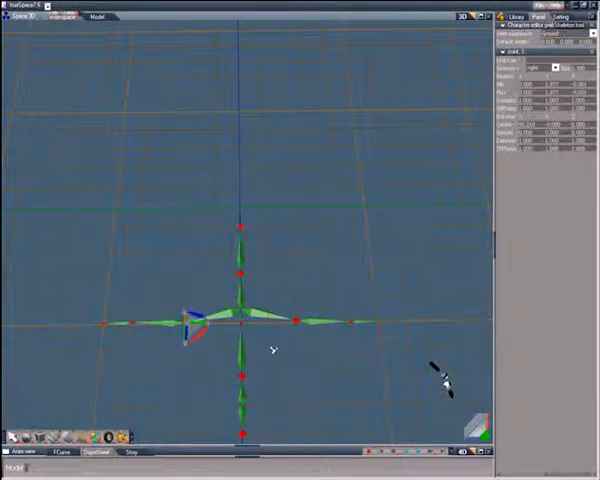
mouse_move(260, 220)
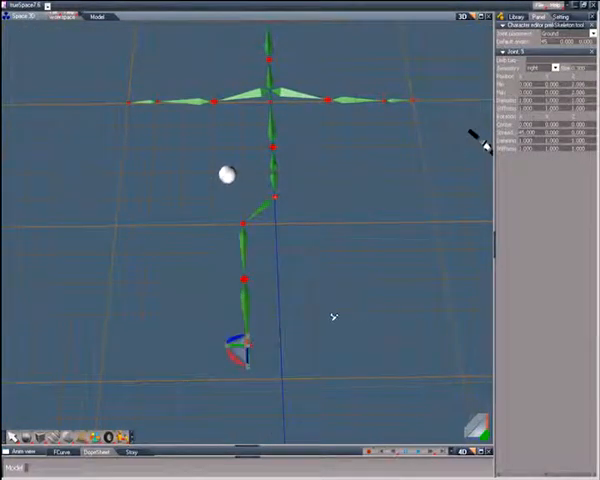
mouse_move(318, 252)
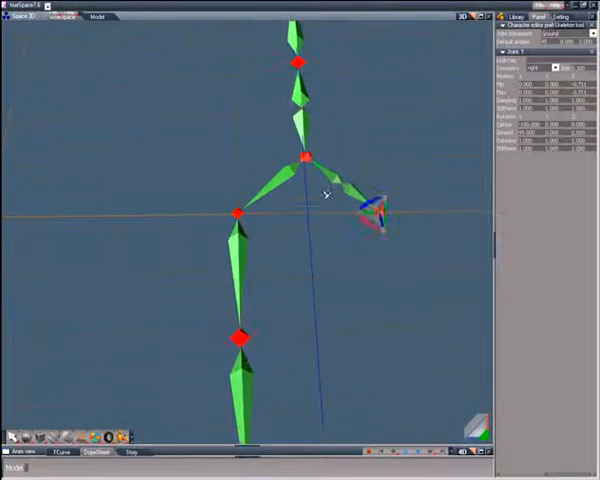
click(304, 156)
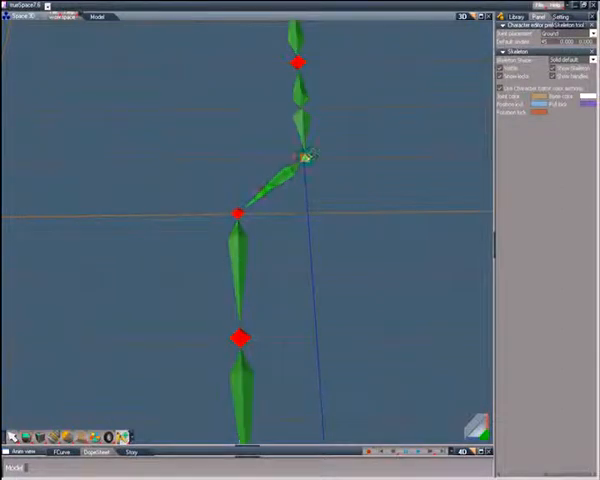
click(300, 156)
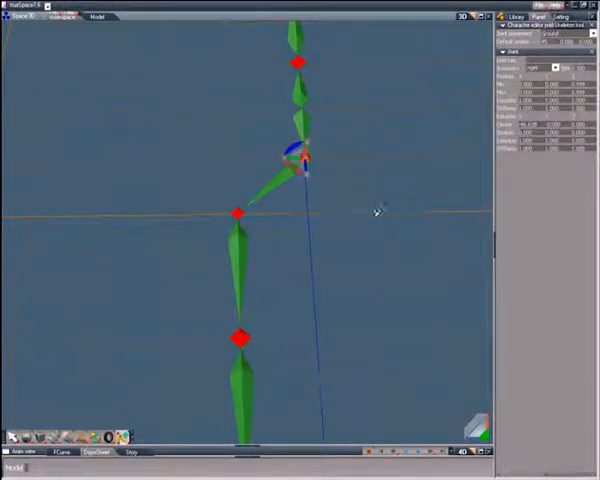